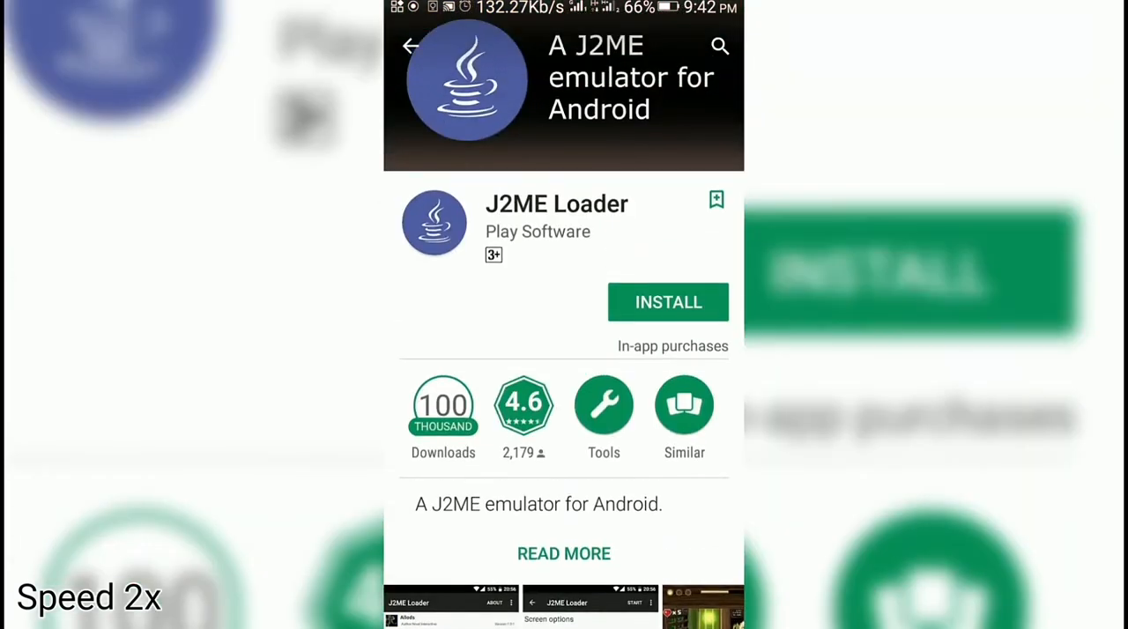
- Install the J2ME Loader emulator from its Play Store listing
{"action": "left_click", "coordinate": [667, 303]}
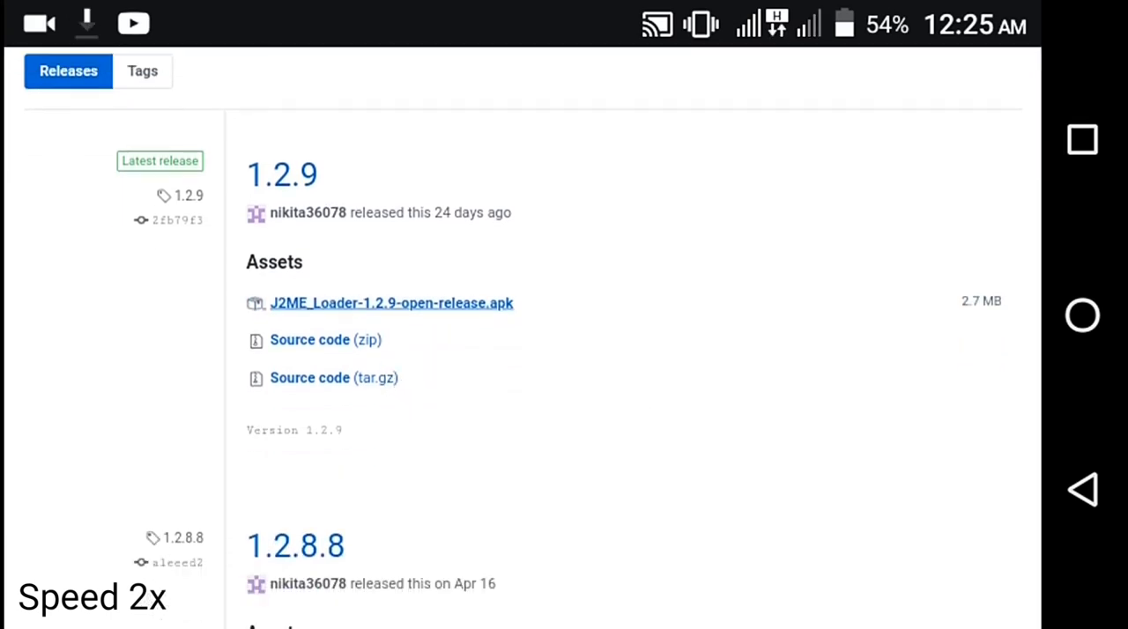
{"action": "scroll", "scroll_direction": "down", "scroll_amount": 3}
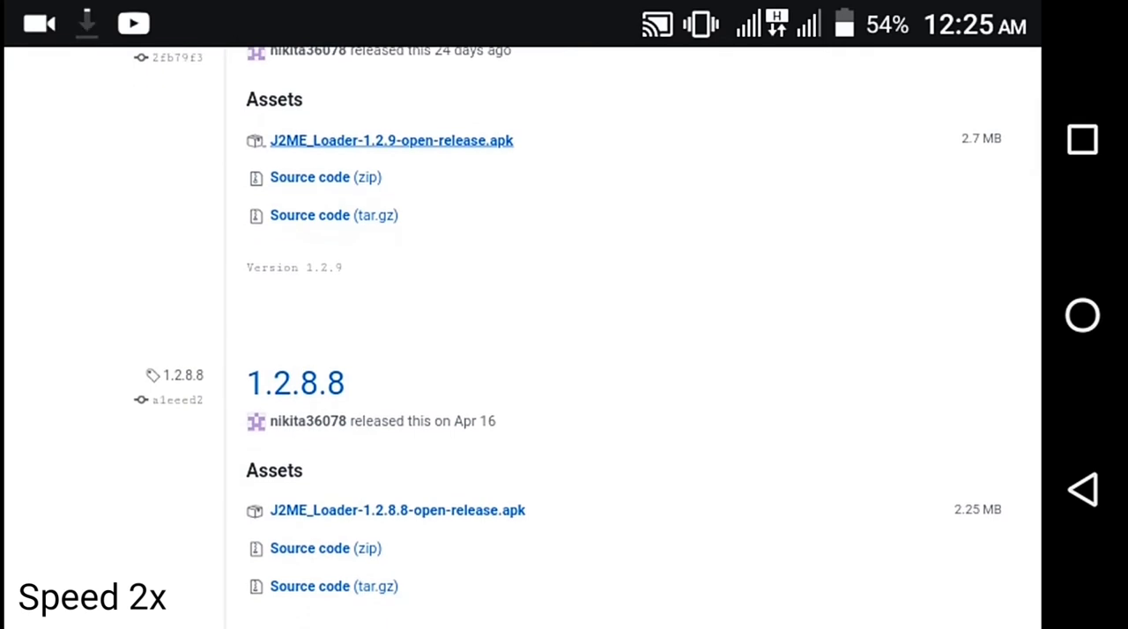
{"action": "scroll", "scroll_direction": "up", "scroll_amount": 3}
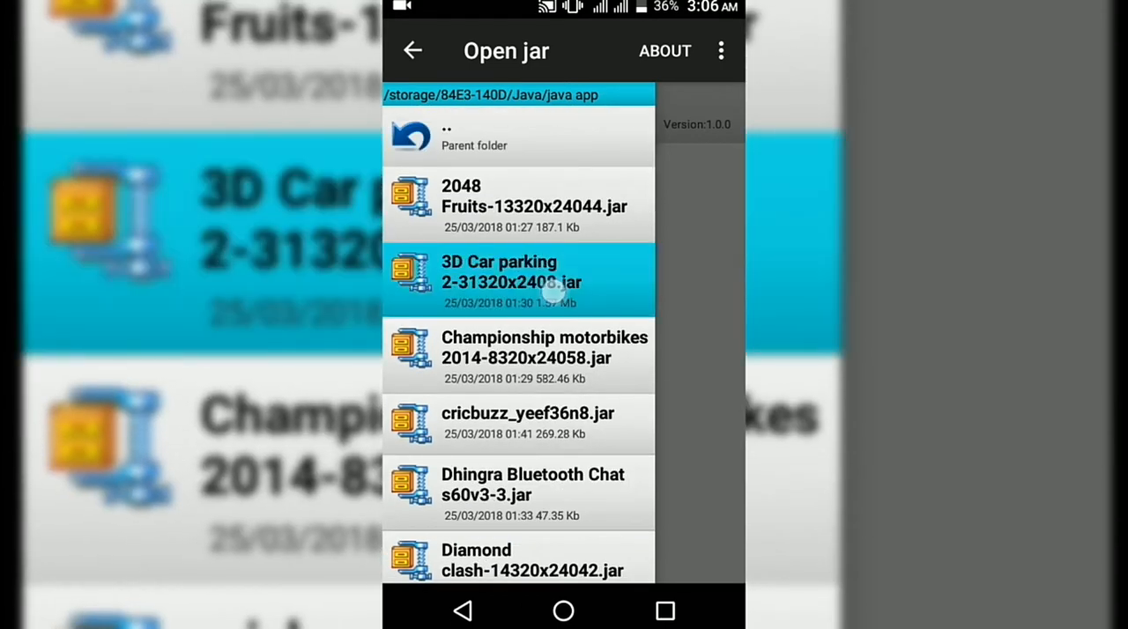
- Launch the POP3 jar from the SD card's Java/java app folder
{"action": "left_click", "coordinate": [532, 196]}
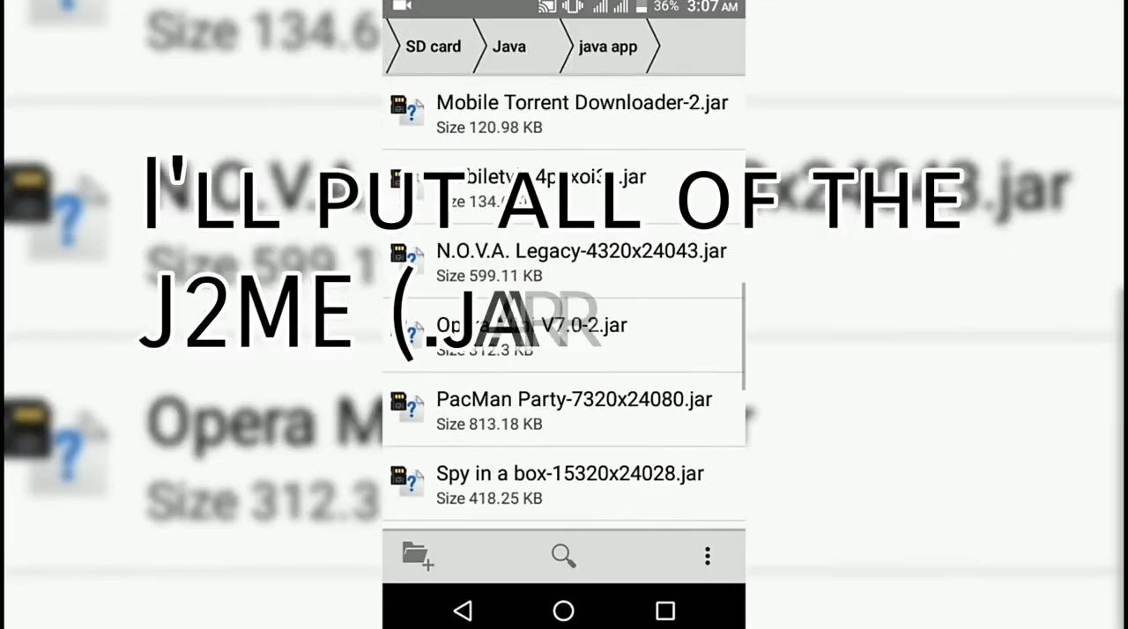
{"action": "scroll", "scroll_direction": "down", "scroll_amount": 3}
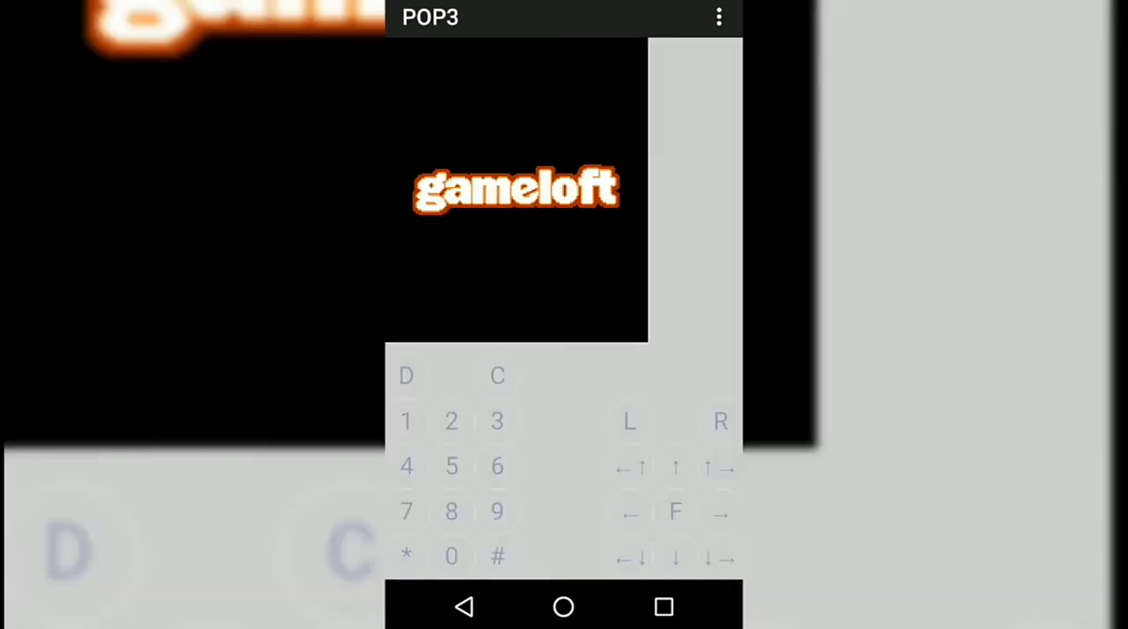
- Hide the number (digit) keys from the on-screen pad via Common settings > Hide buttons
{"action": "left_click", "coordinate": [719, 18]}
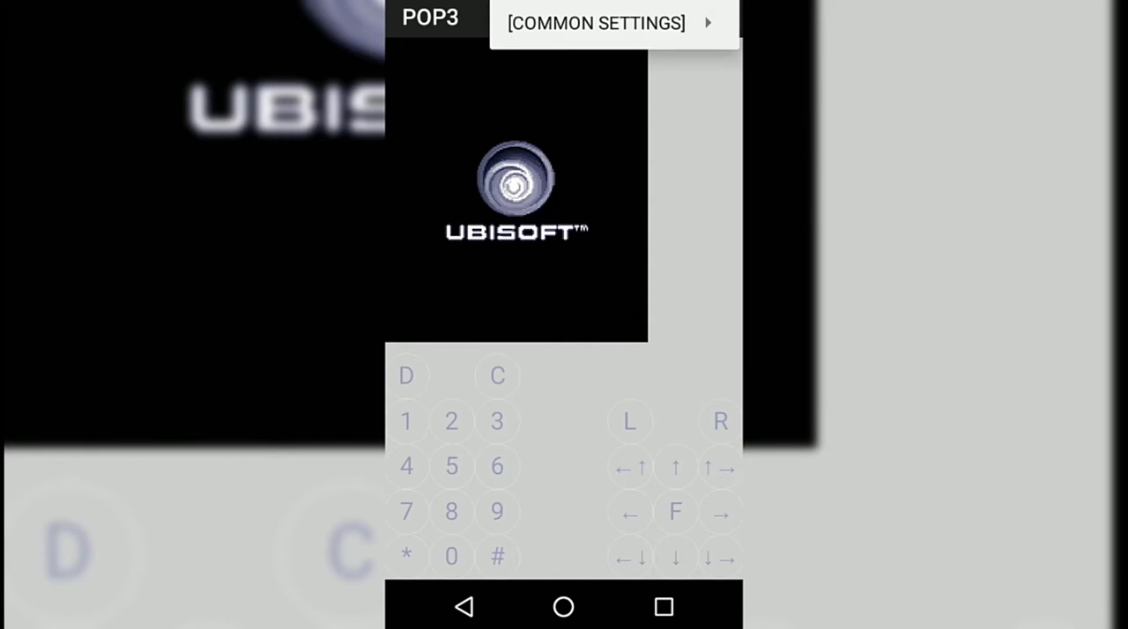
{"action": "left_click", "coordinate": [596, 23]}
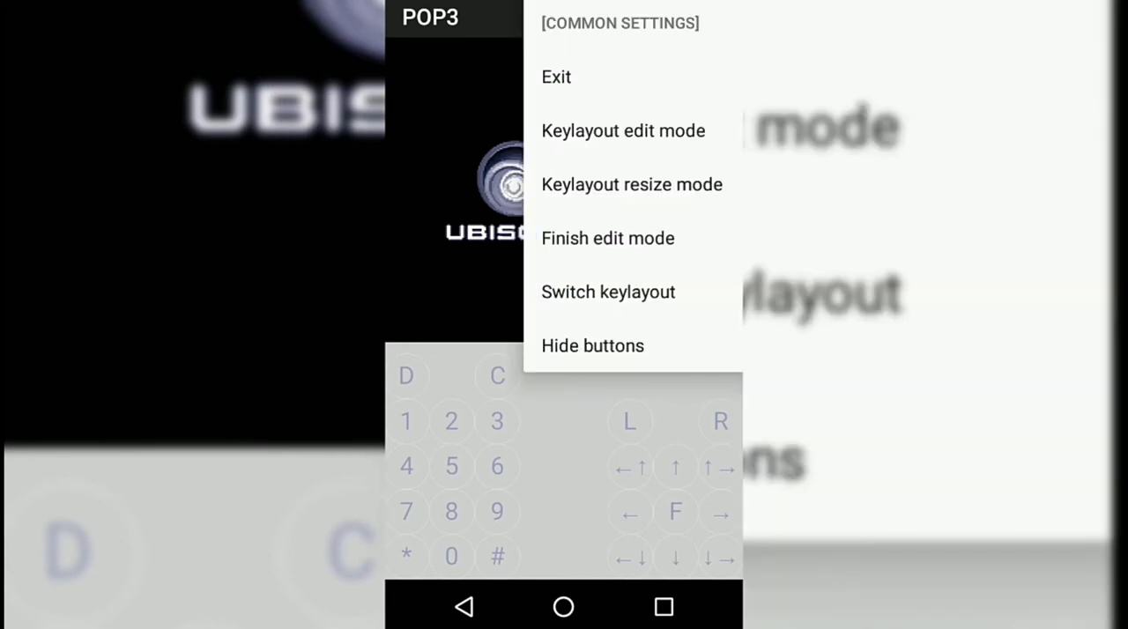
{"action": "left_click", "coordinate": [592, 345]}
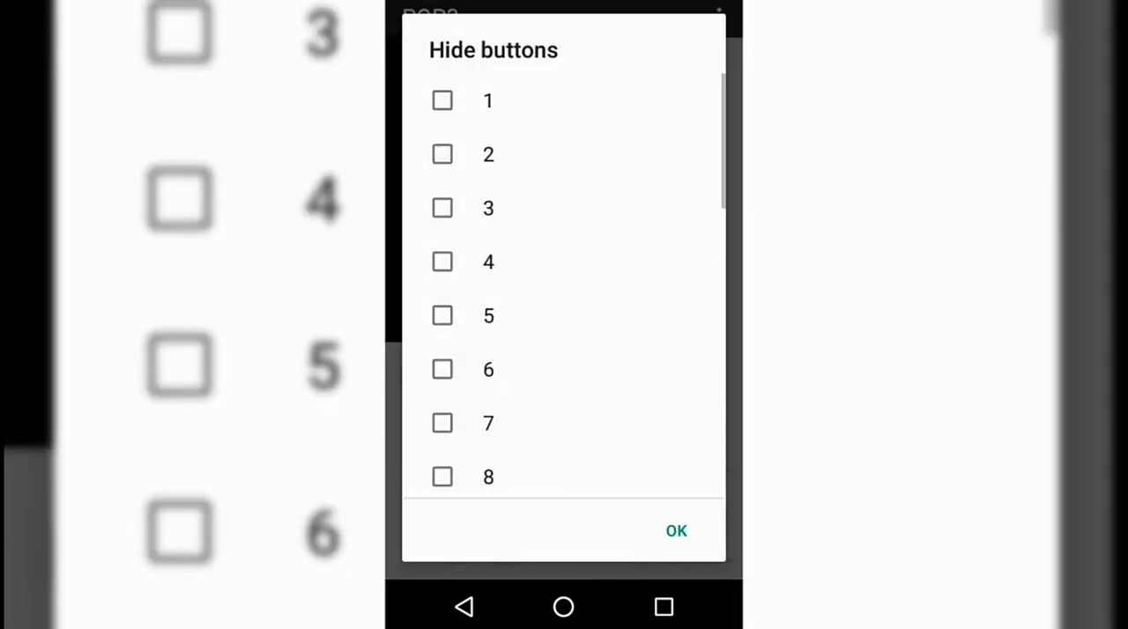
{"action": "left_click", "coordinate": [676, 528]}
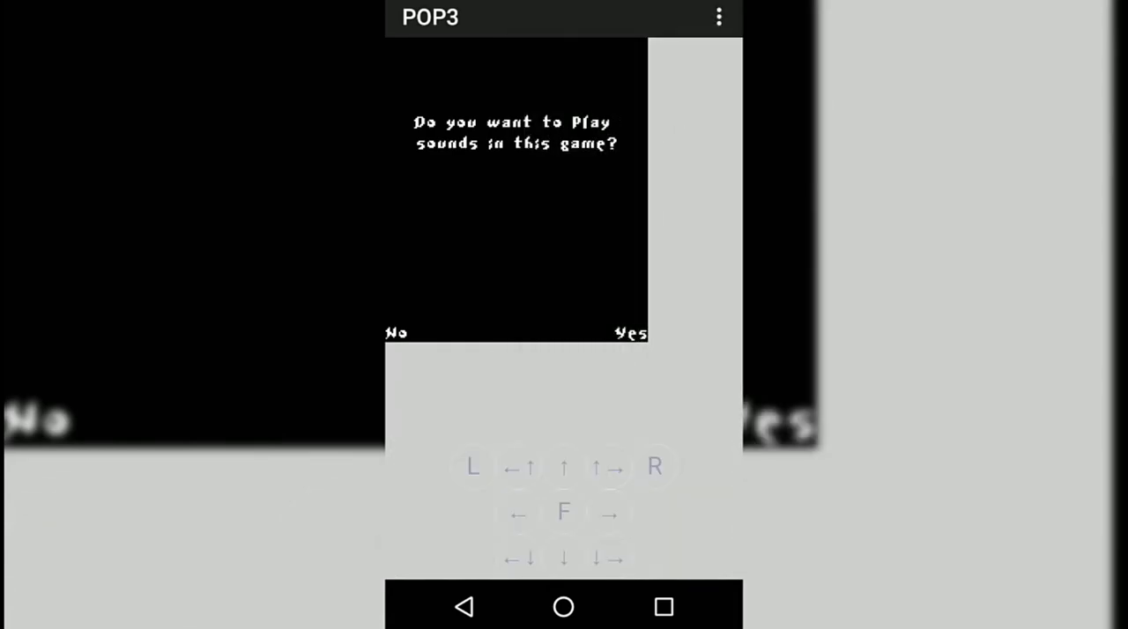
- Enlarge the remaining keys in Keylayout resize mode, finish editing, and select New on the title screen
{"action": "left_click", "coordinate": [719, 18]}
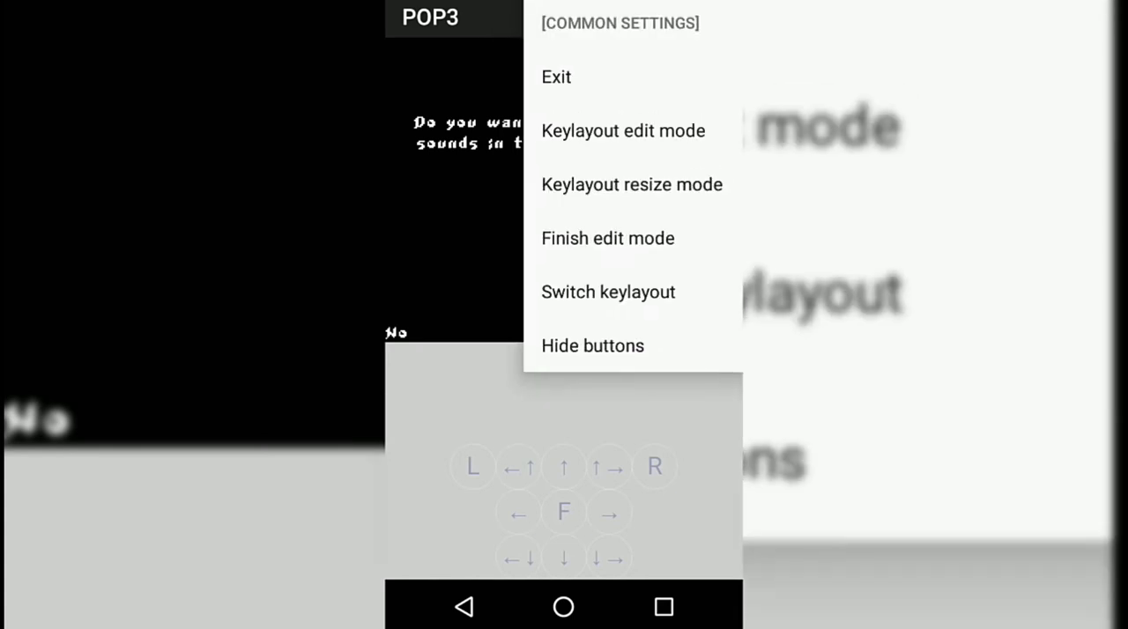
{"action": "left_click", "coordinate": [631, 183]}
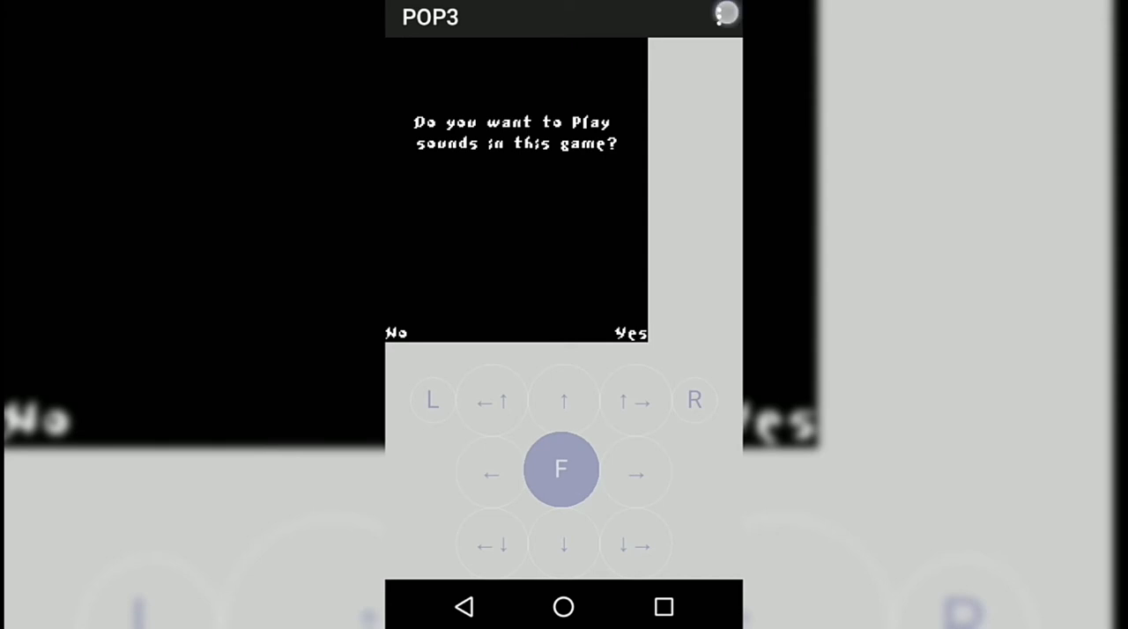
{"action": "left_click", "coordinate": [726, 14]}
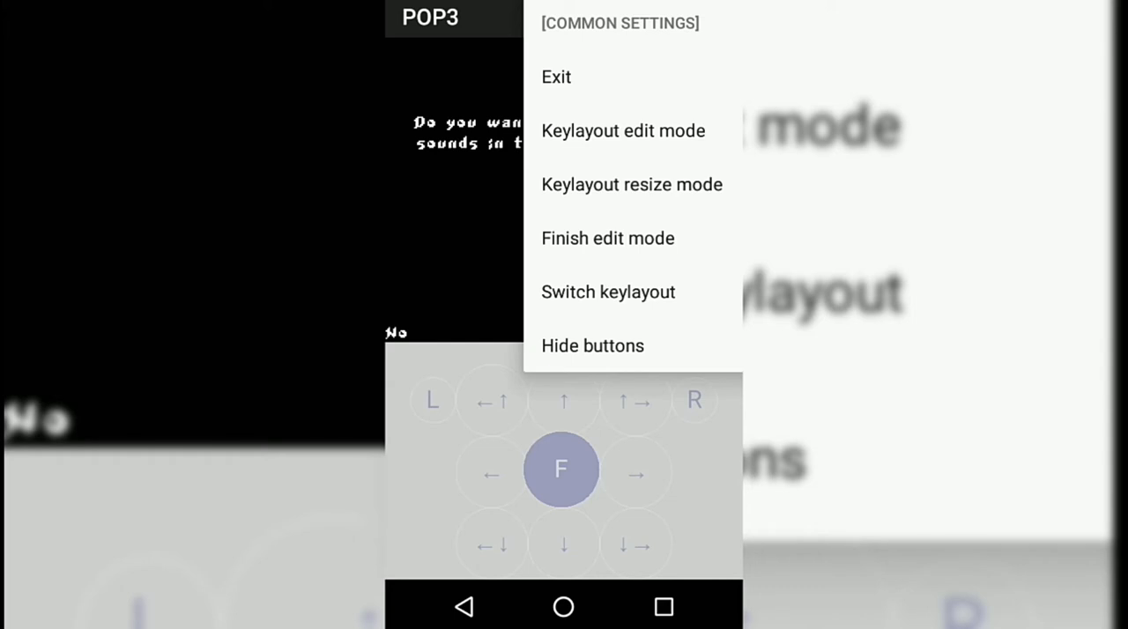
{"action": "left_click", "coordinate": [606, 238]}
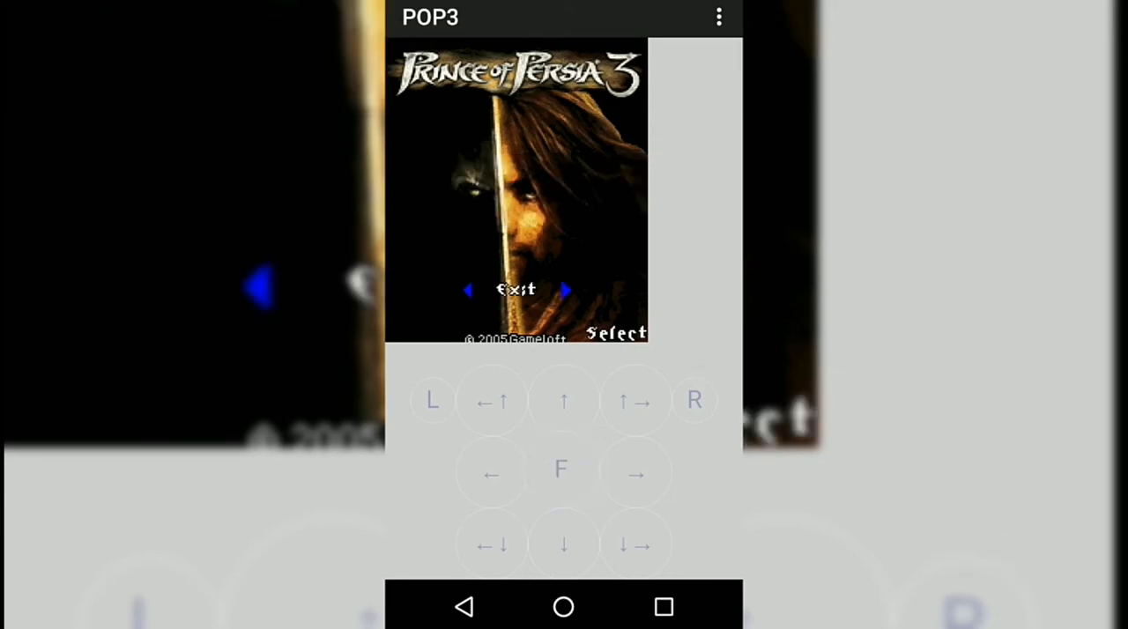
{"action": "left_click", "coordinate": [638, 469]}
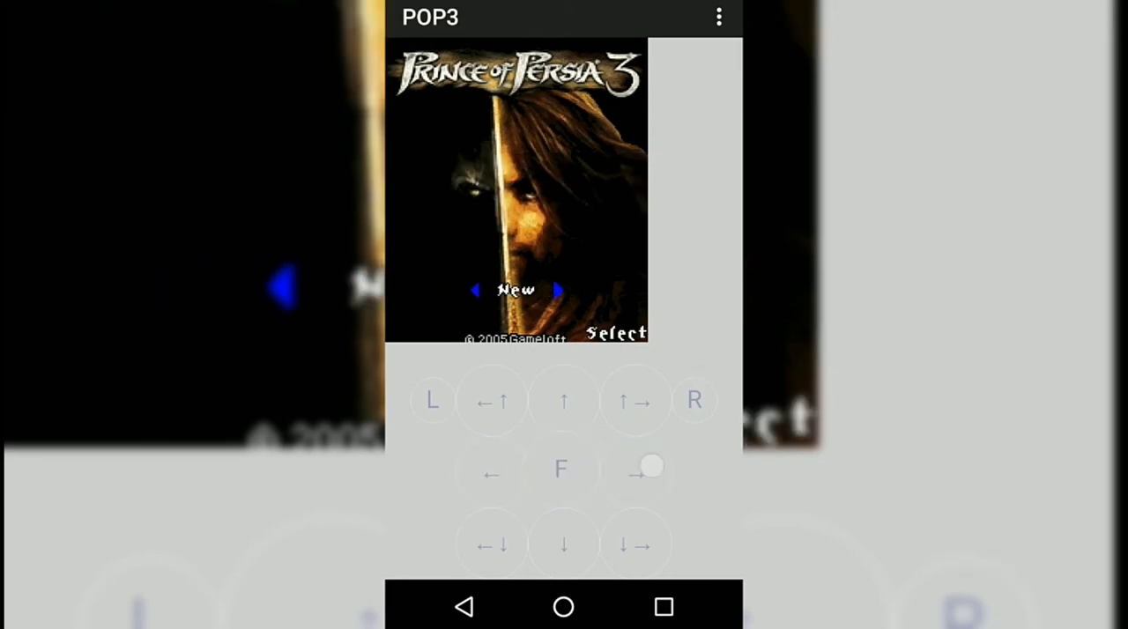